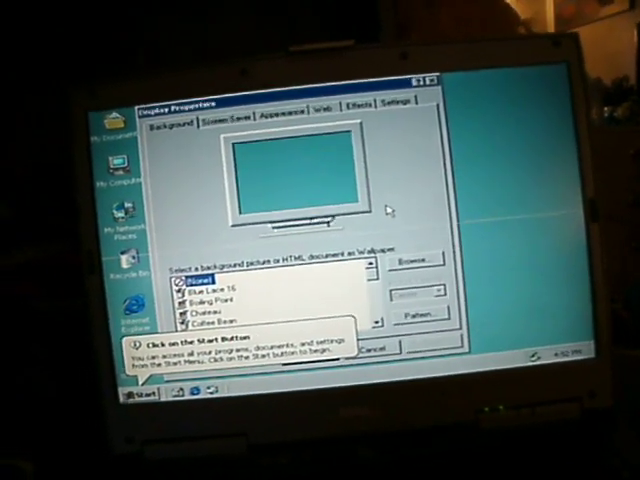
- Show the Display Properties Settings page with color depth and 640 by 480 screen area
click(376, 128)
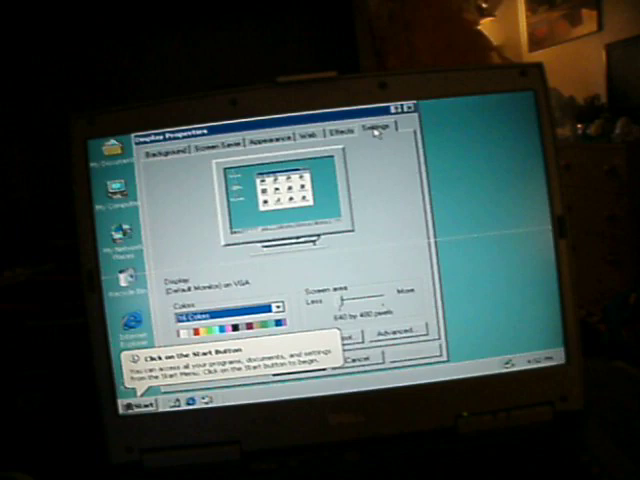